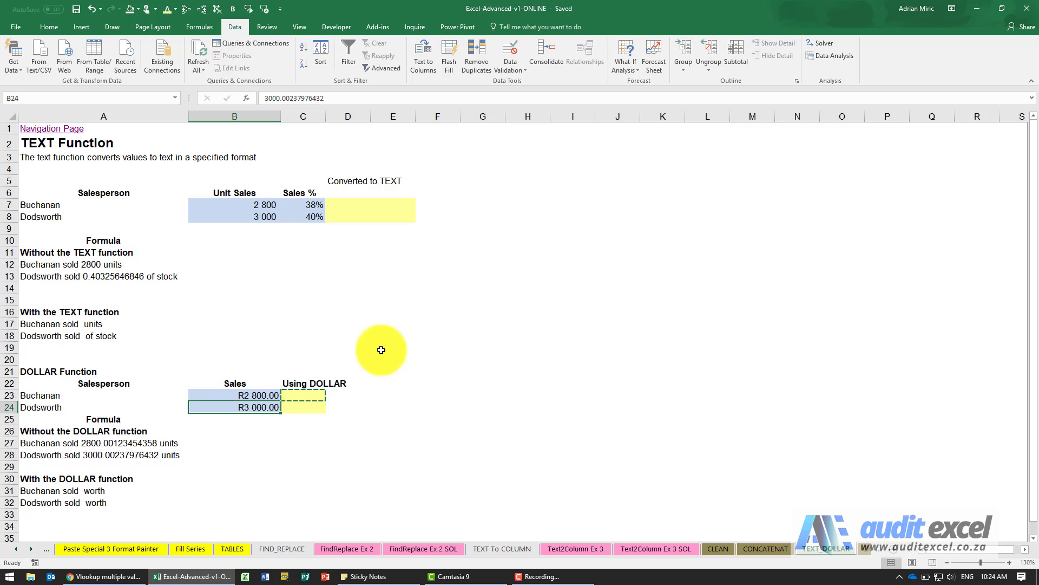
mouse_move(326, 326)
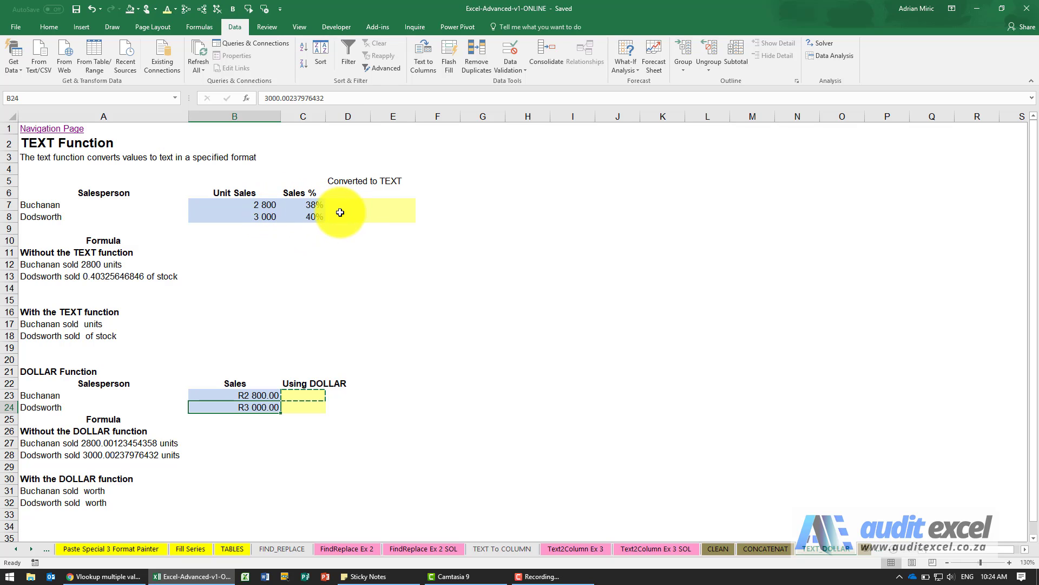
mouse_move(409, 232)
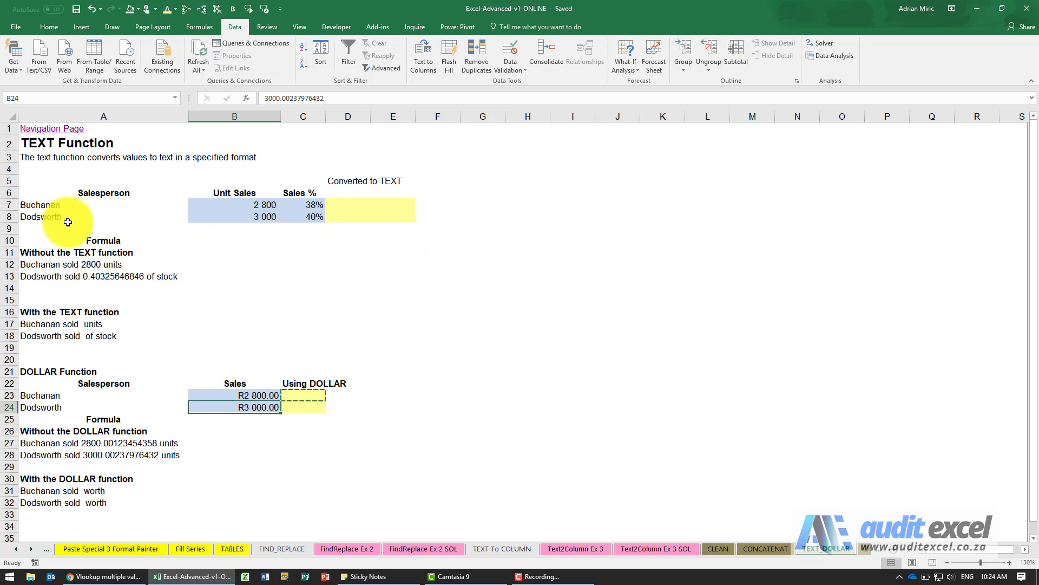
Step: Review Buchanan's and Dodsworth's unit sales and the unformatted sentence, then select D7
left_click(234, 205)
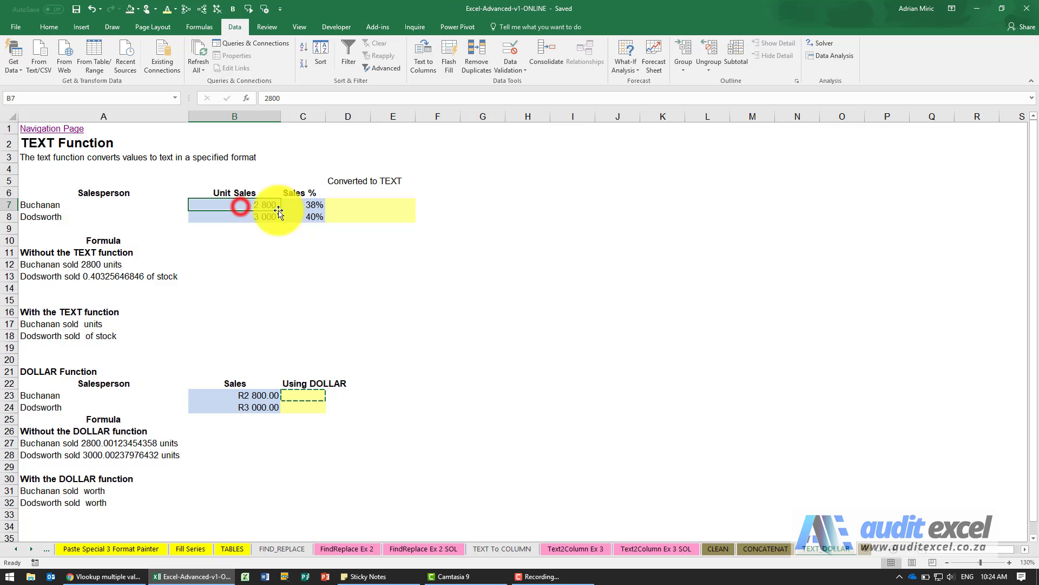
left_click(234, 216)
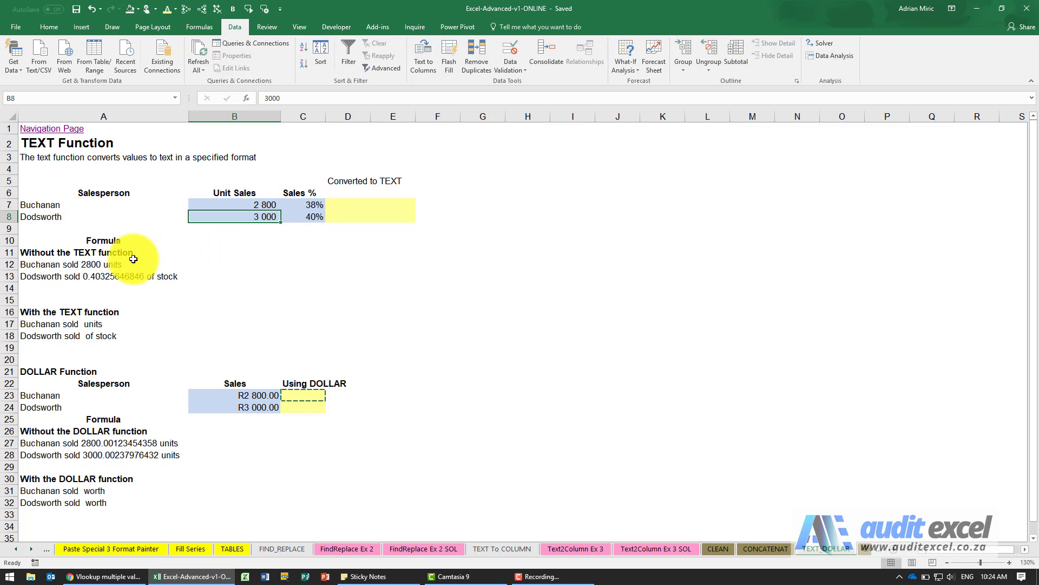
left_click(103, 264)
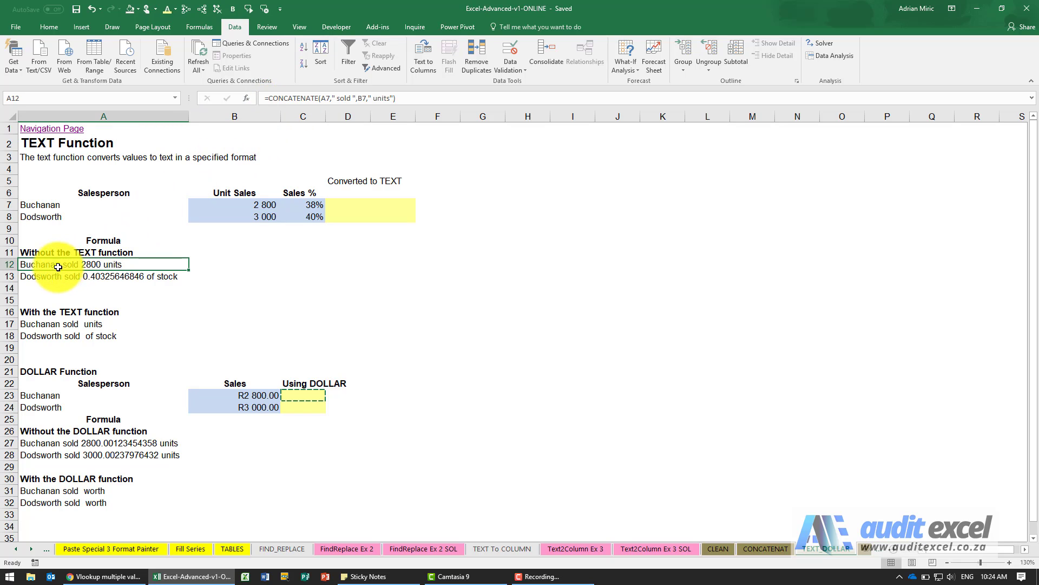
mouse_move(257, 205)
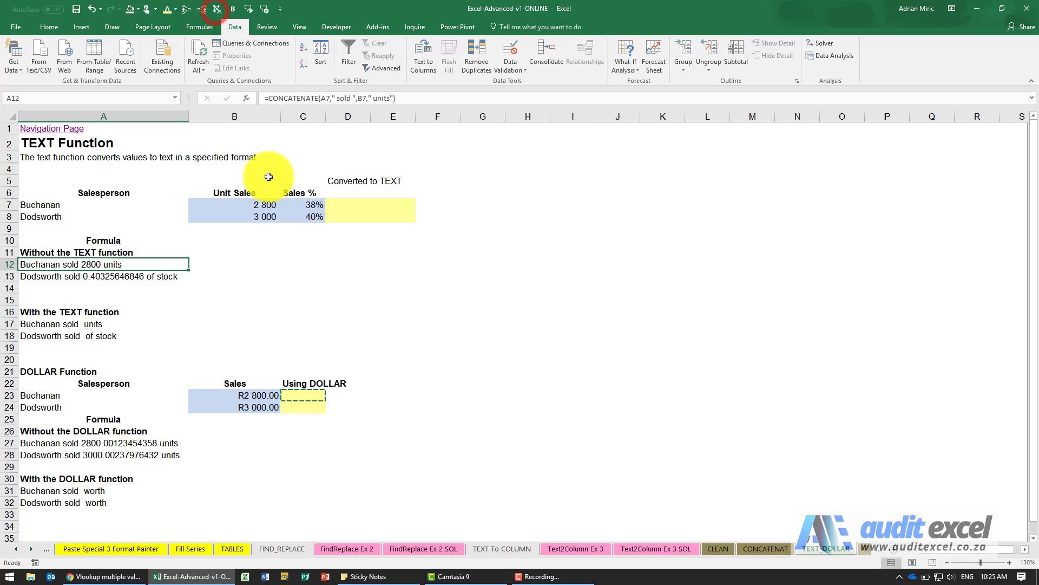
left_click(99, 276)
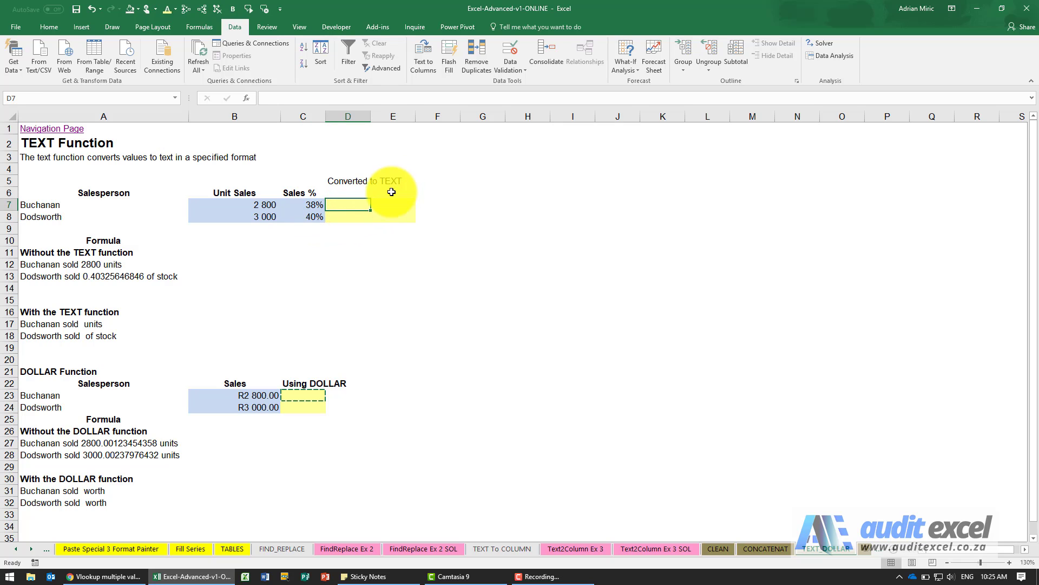
Step: Build =TEXT(B7,"# ##0") in D7 and fill down to D8, giving 2 800 and 3 000
left_click(245, 97)
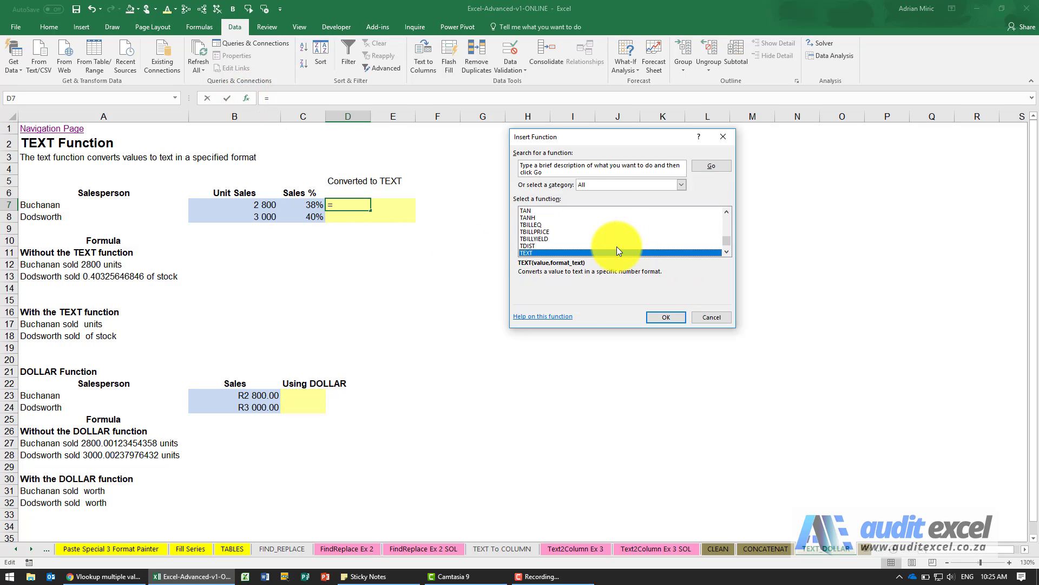
left_click(665, 317)
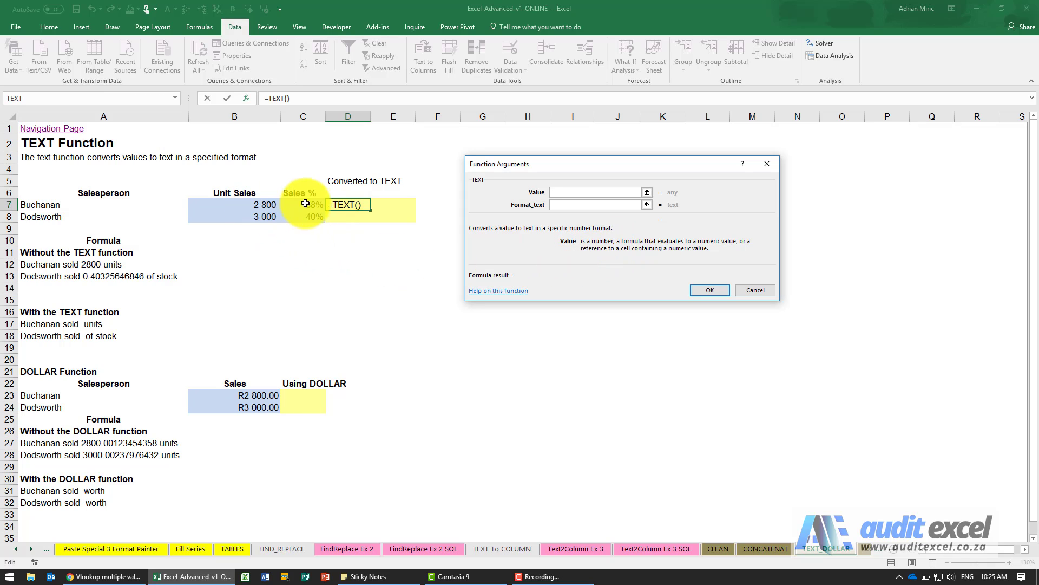
left_click(253, 205)
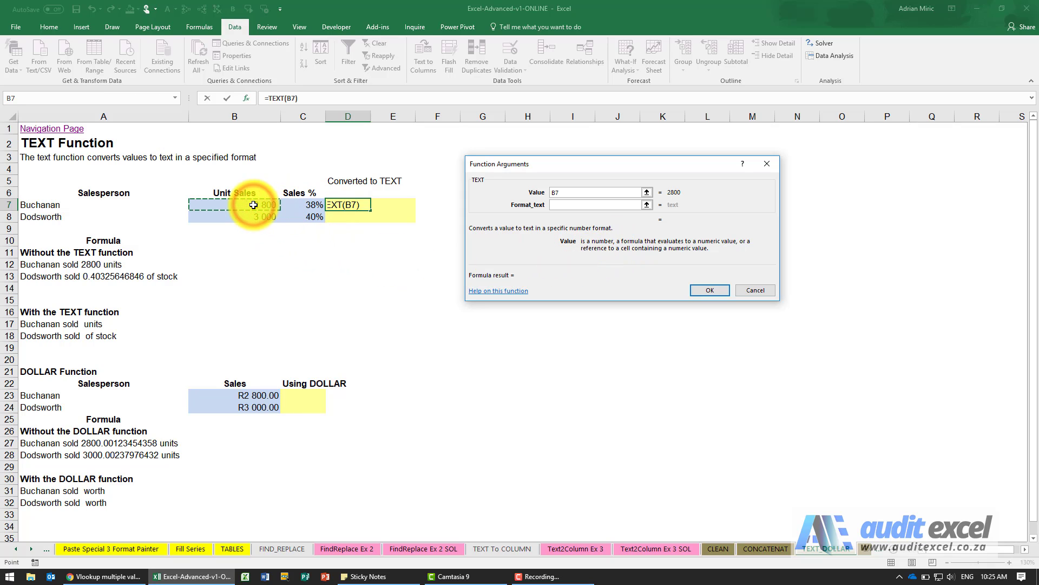
left_click(594, 204)
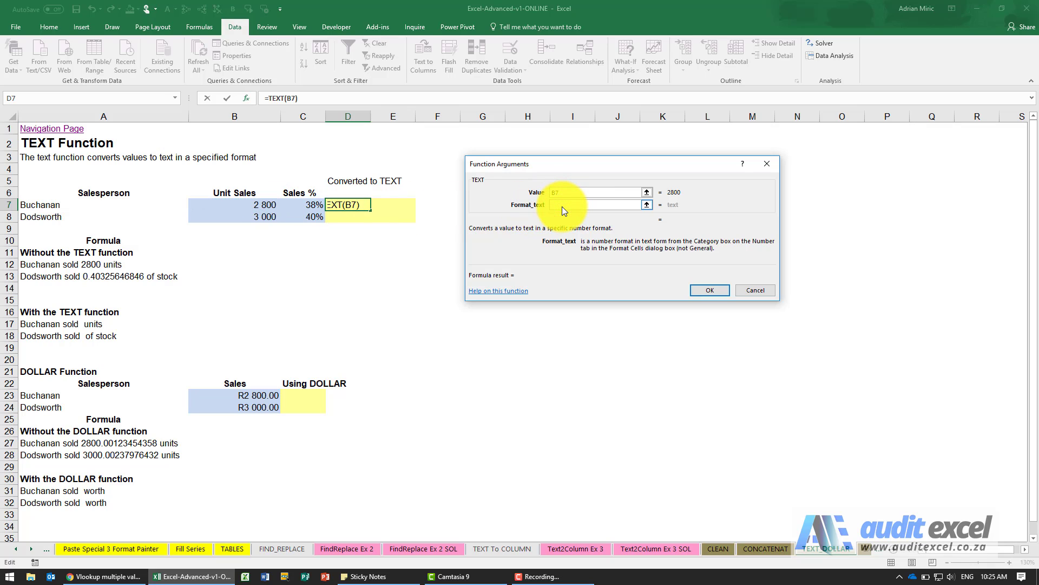
left_click(594, 205)
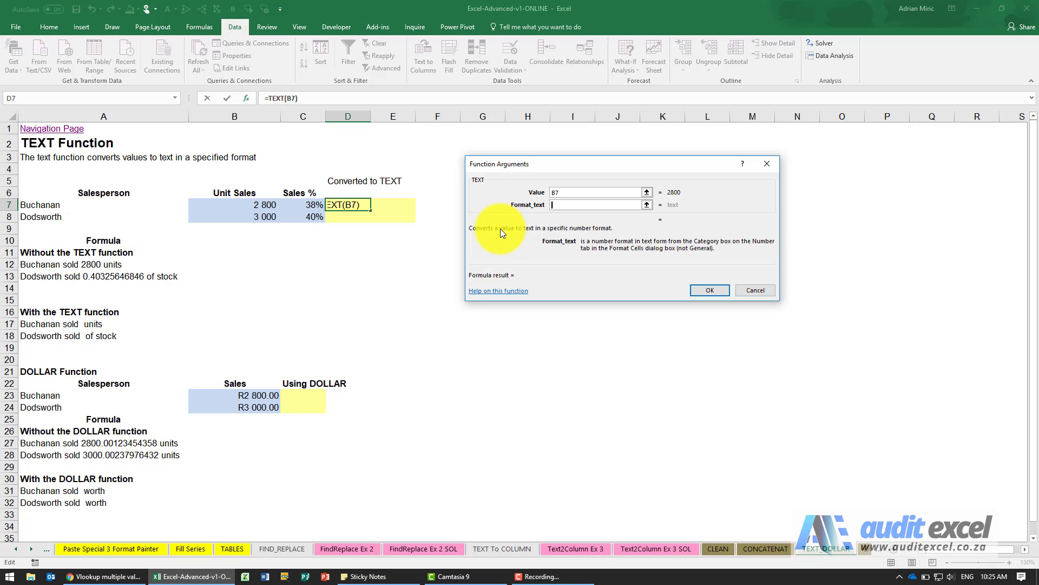
type("# ##0\"")
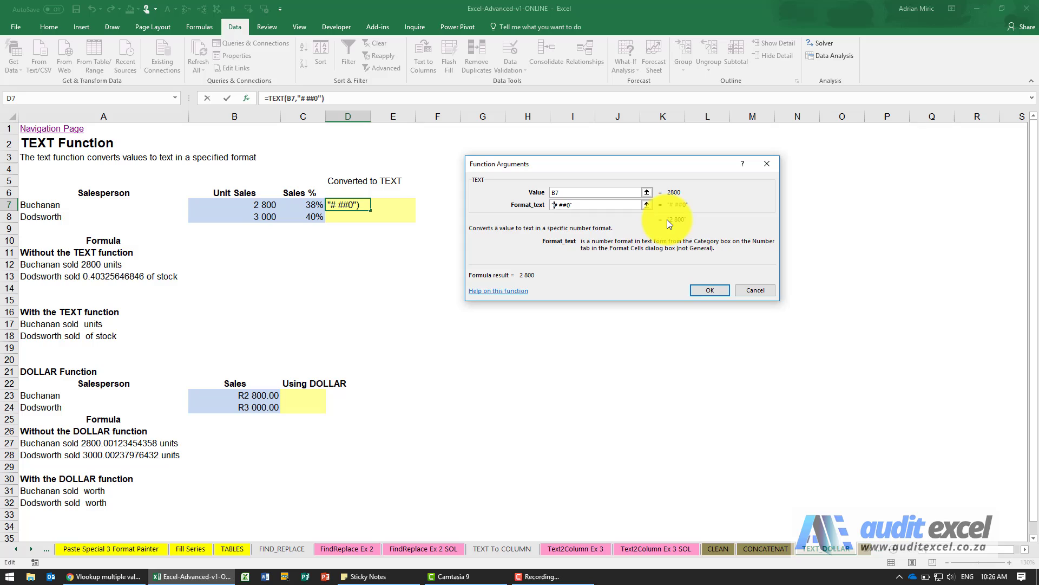
mouse_move(682, 221)
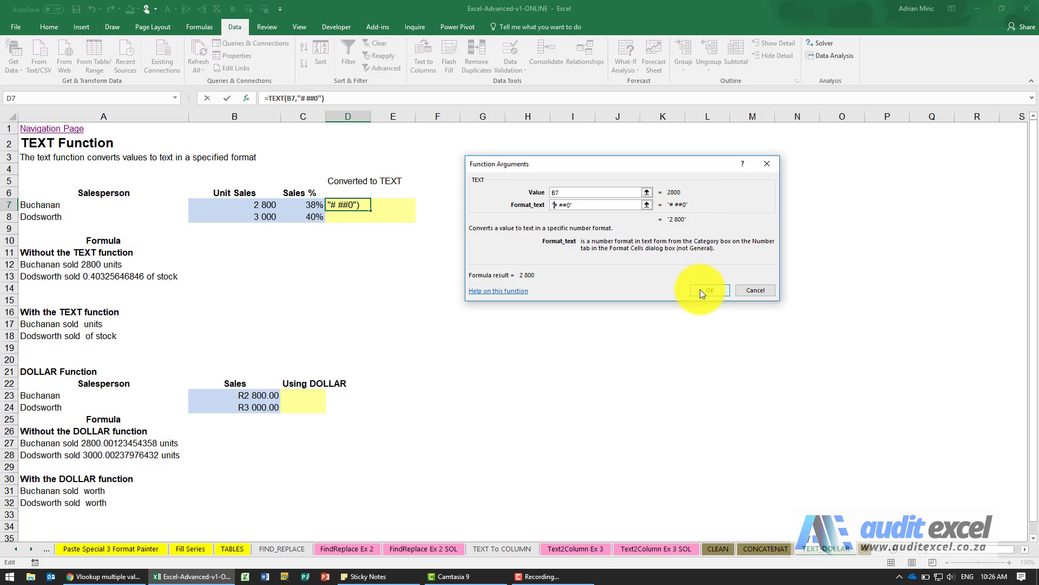
left_click(708, 290)
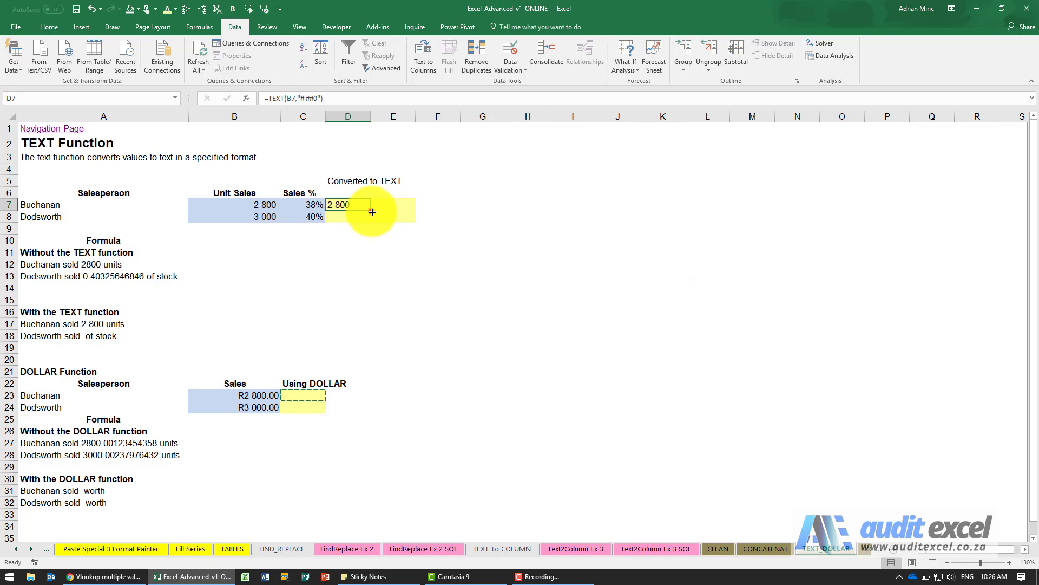
left_click_drag(348, 204, 348, 216)
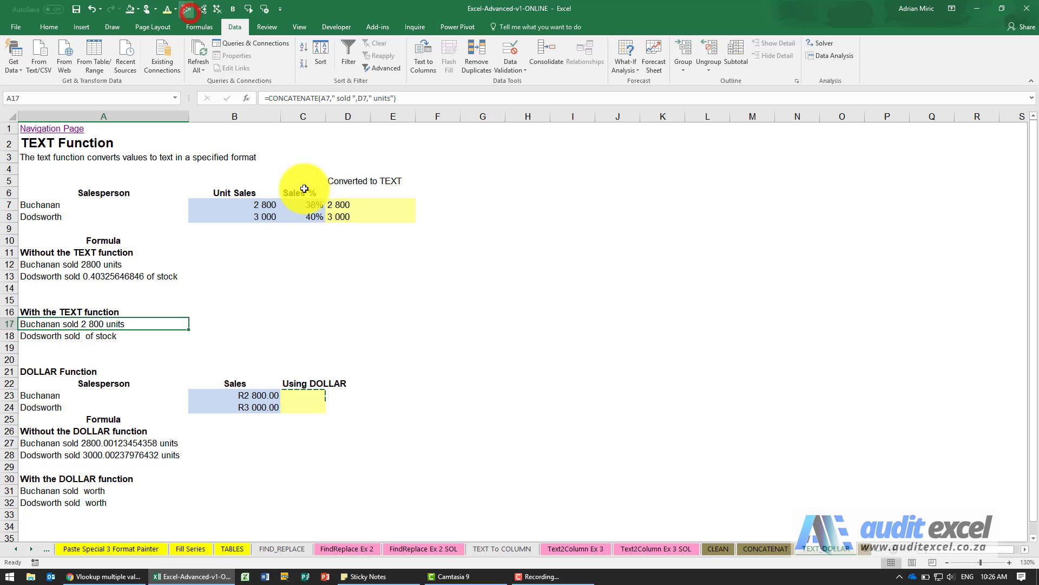
Step: Enter =TEXT(C7,"0.0%") in E7 so the sales percentage reads 37.6% as text
scroll("down", 3)
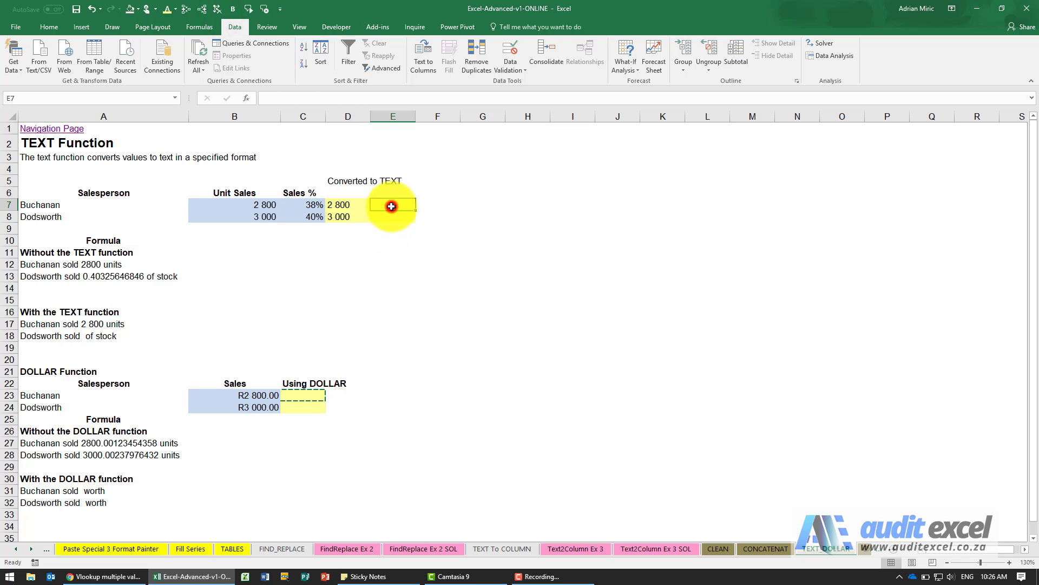
left_click(246, 98)
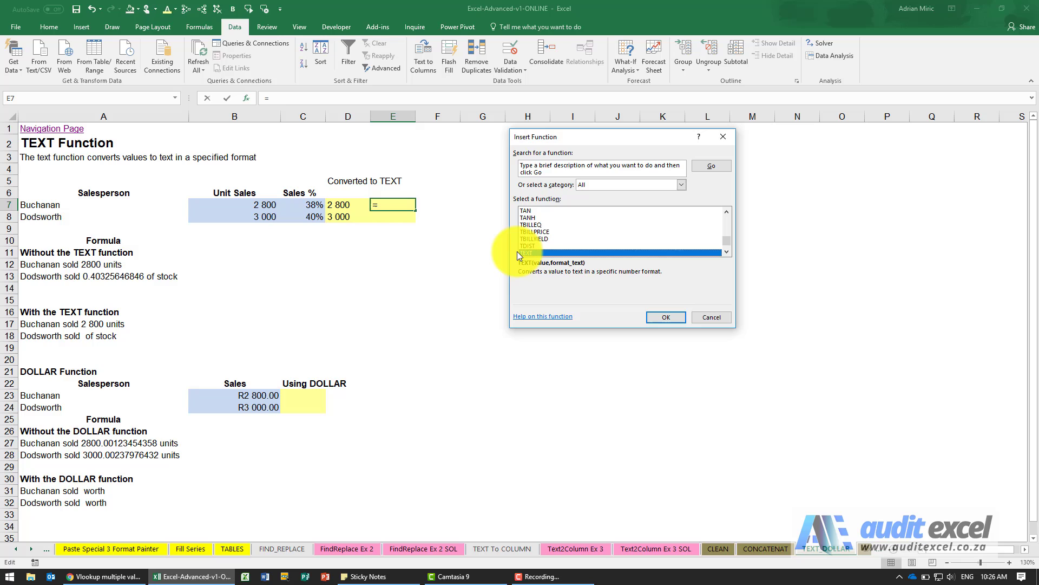
left_click(665, 318)
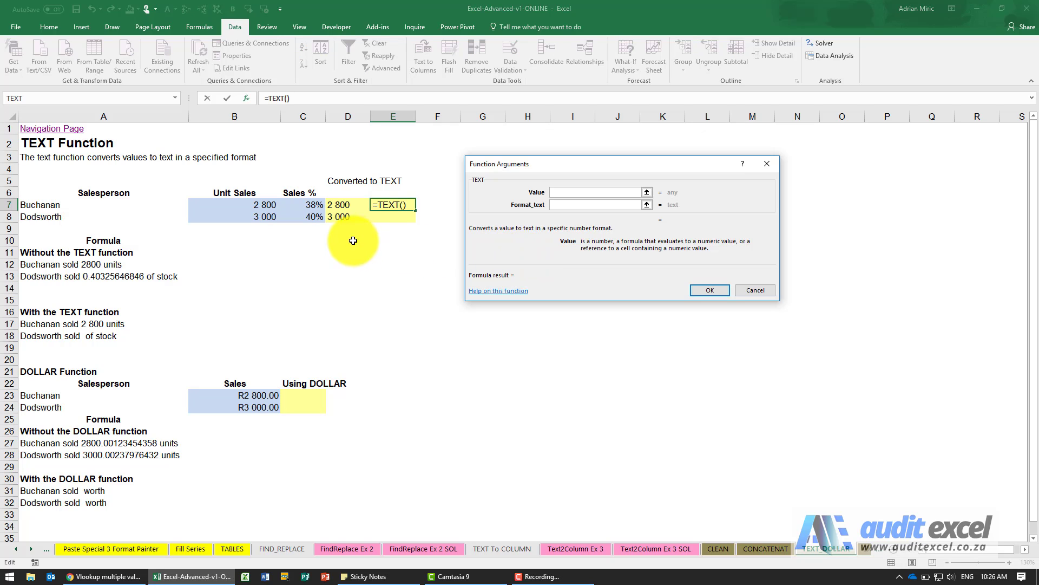
left_click(302, 204)
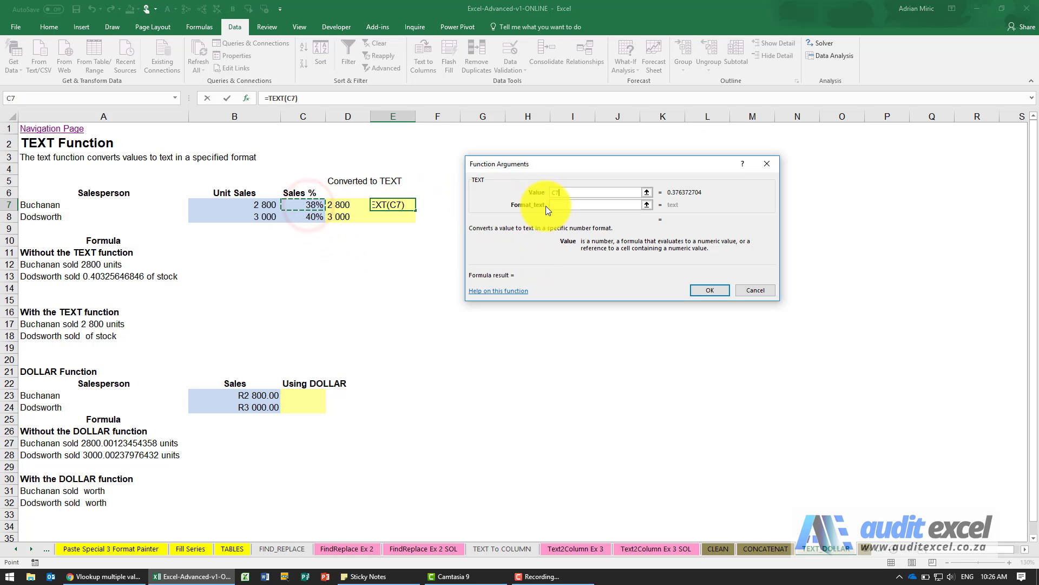
left_click(593, 204)
type("\"0.0%\"")
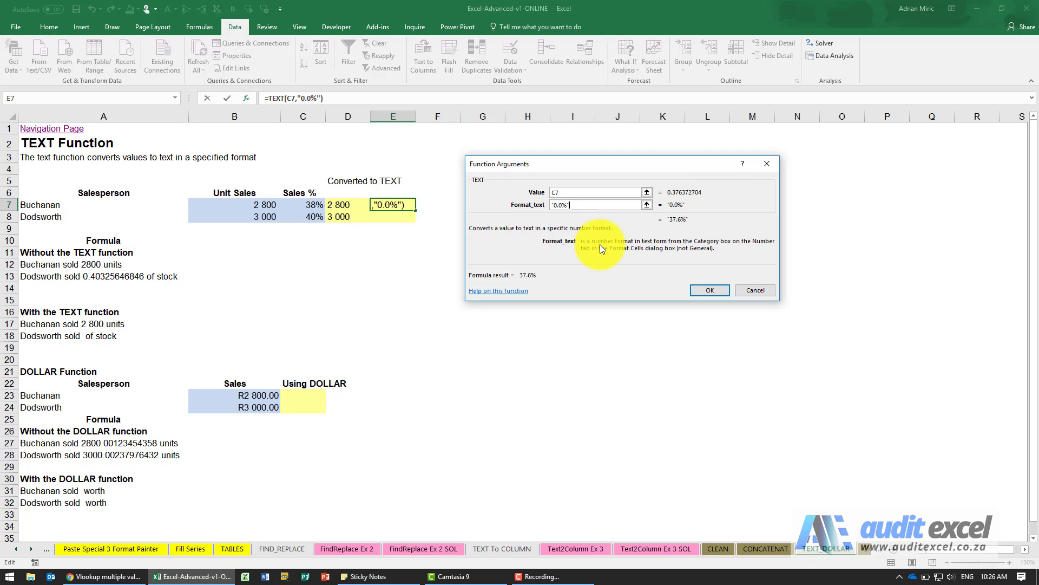
left_click(708, 290)
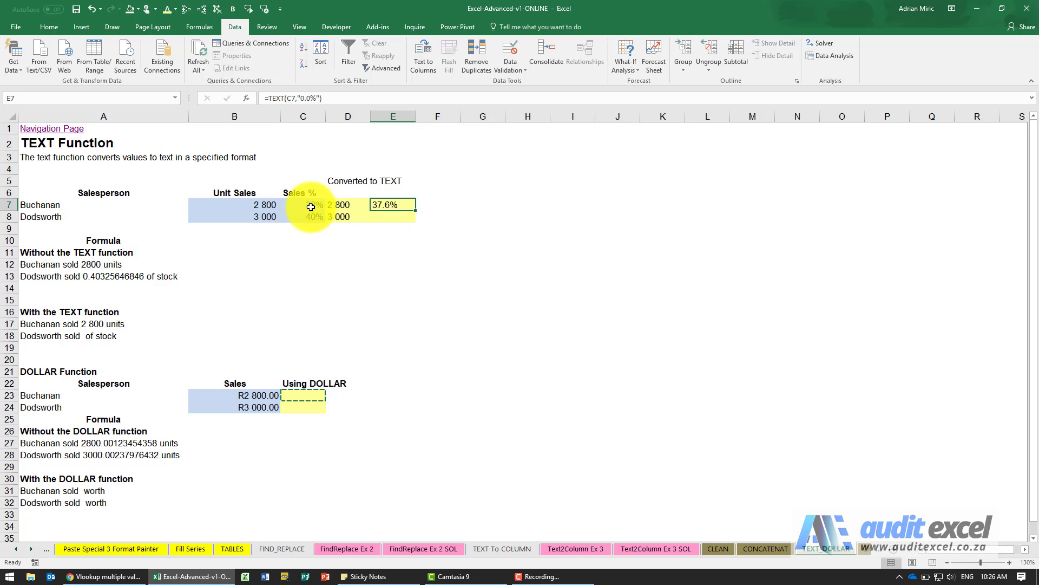
Step: Reopen the percentage TEXT formula's arguments to review them, then close the dialog
left_click(303, 204)
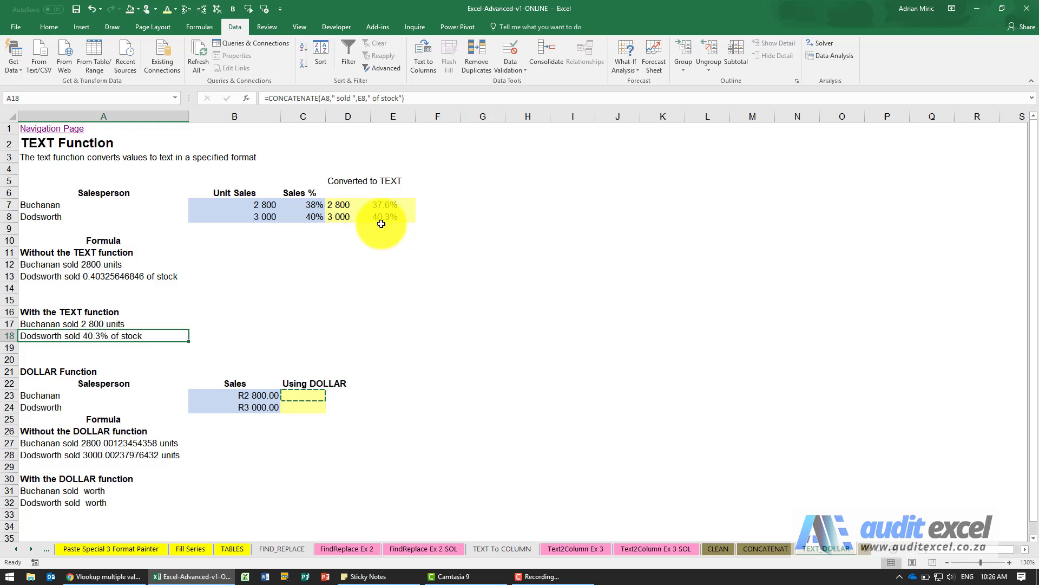
left_click(392, 204)
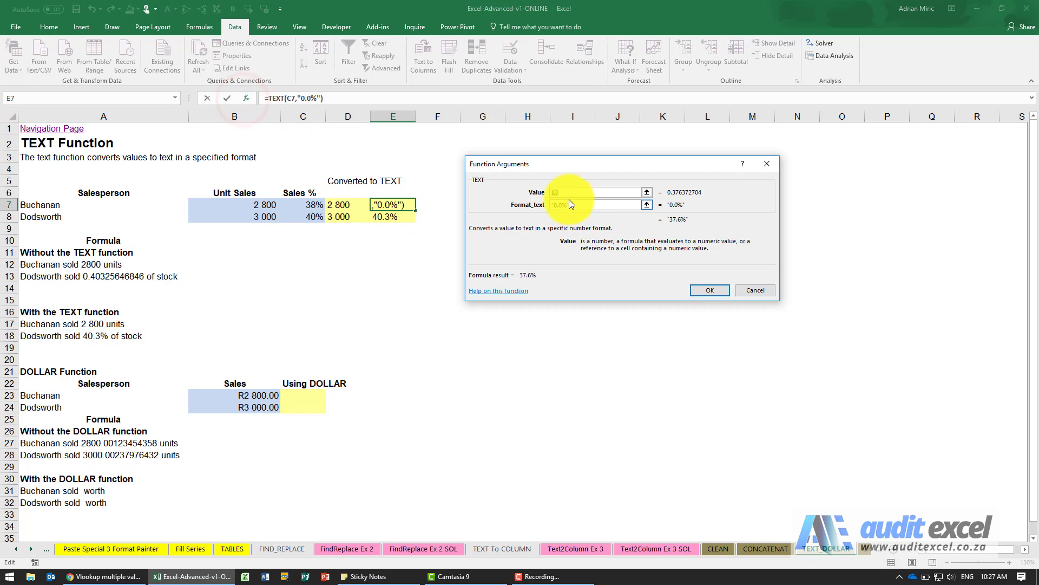
left_click(708, 290)
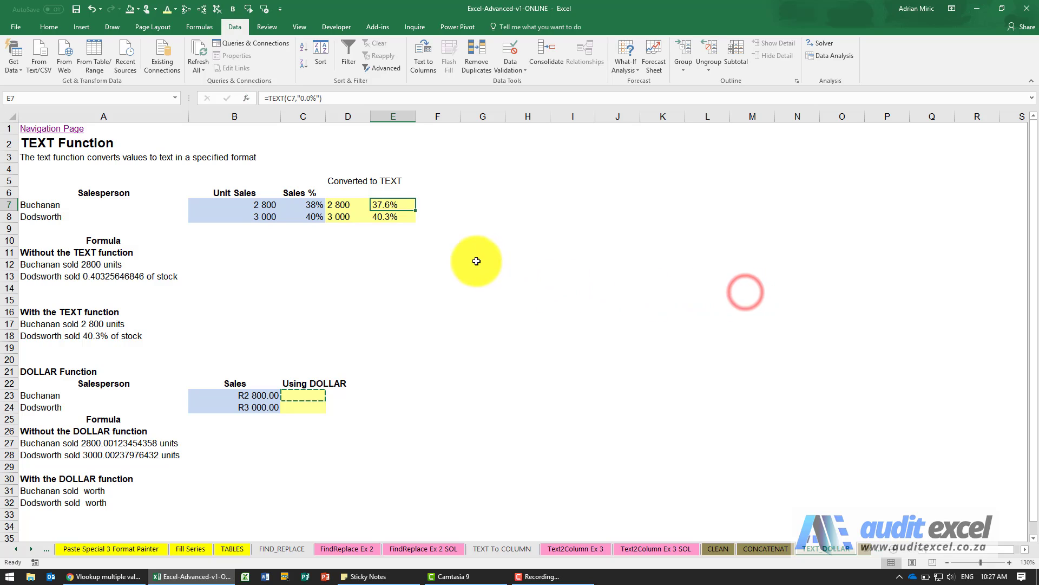
mouse_move(324, 236)
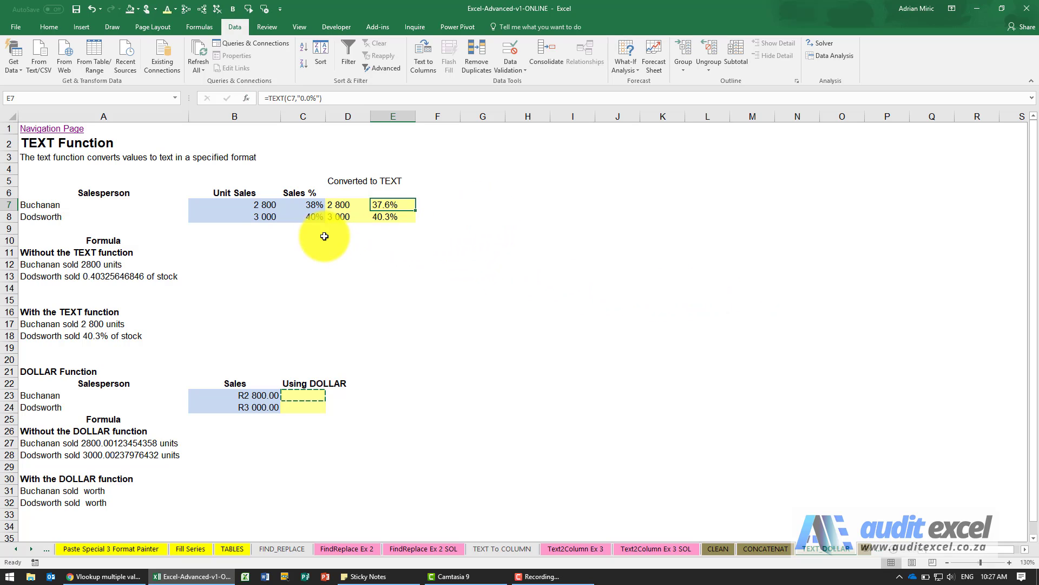
left_click(302, 205)
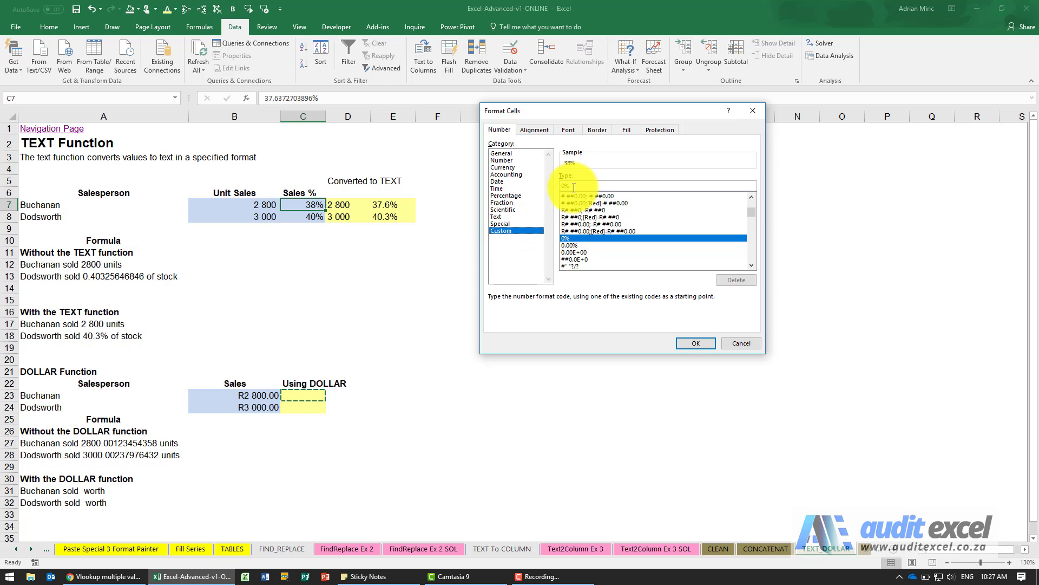
mouse_move(563, 193)
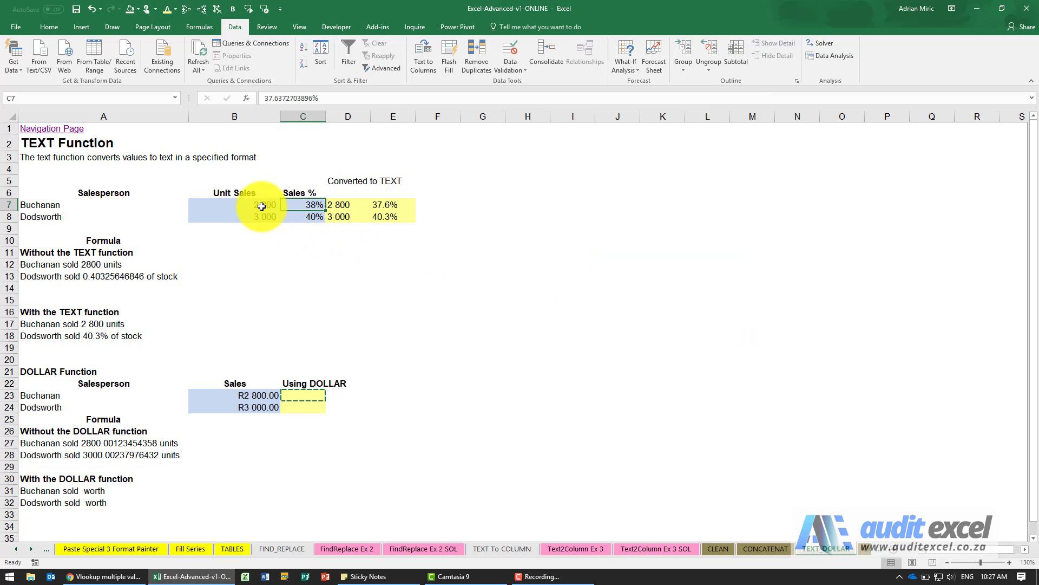
left_click(234, 204)
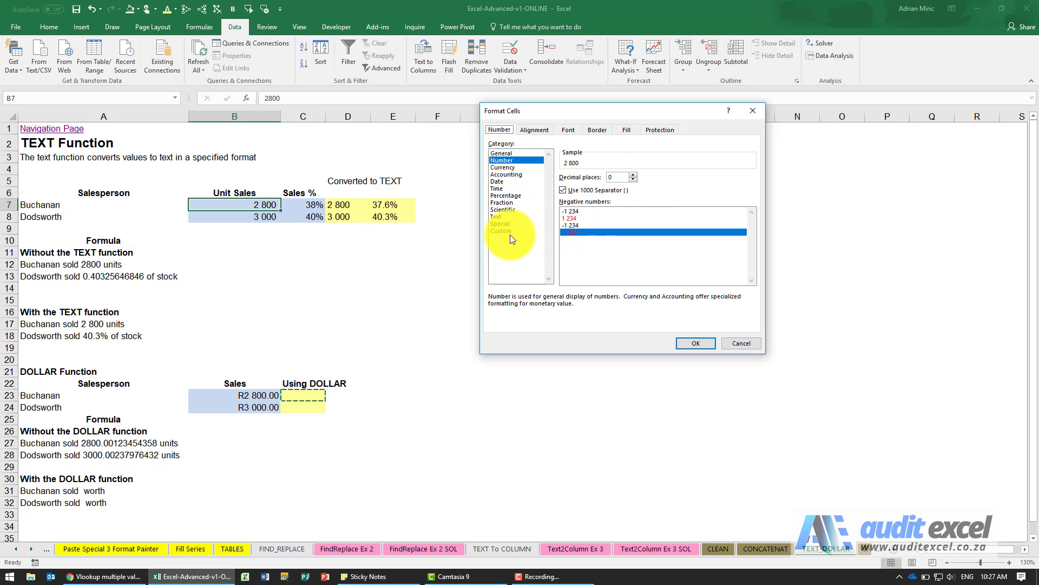
left_click(501, 229)
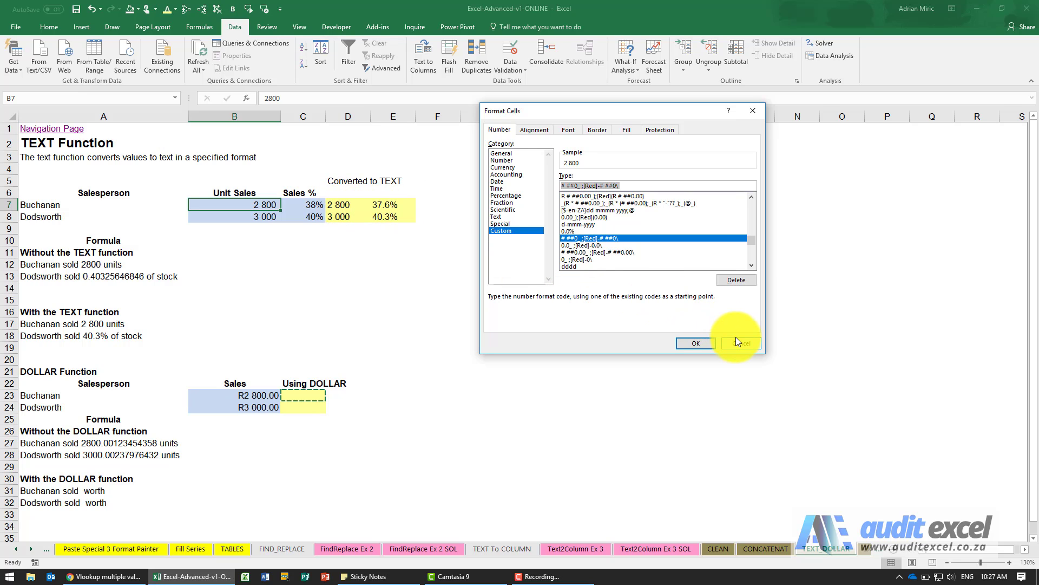
left_click(739, 343)
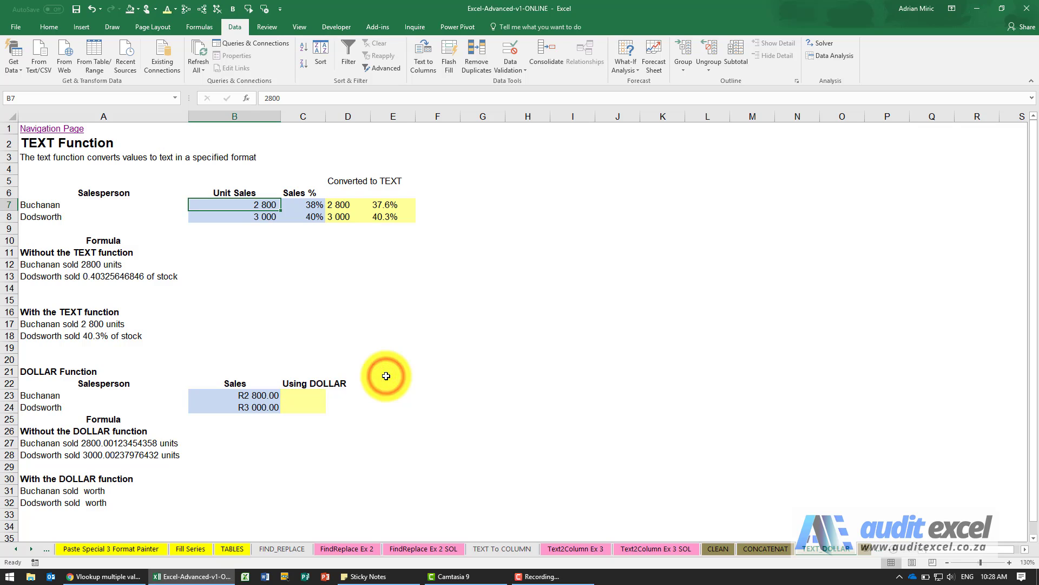
mouse_move(370, 373)
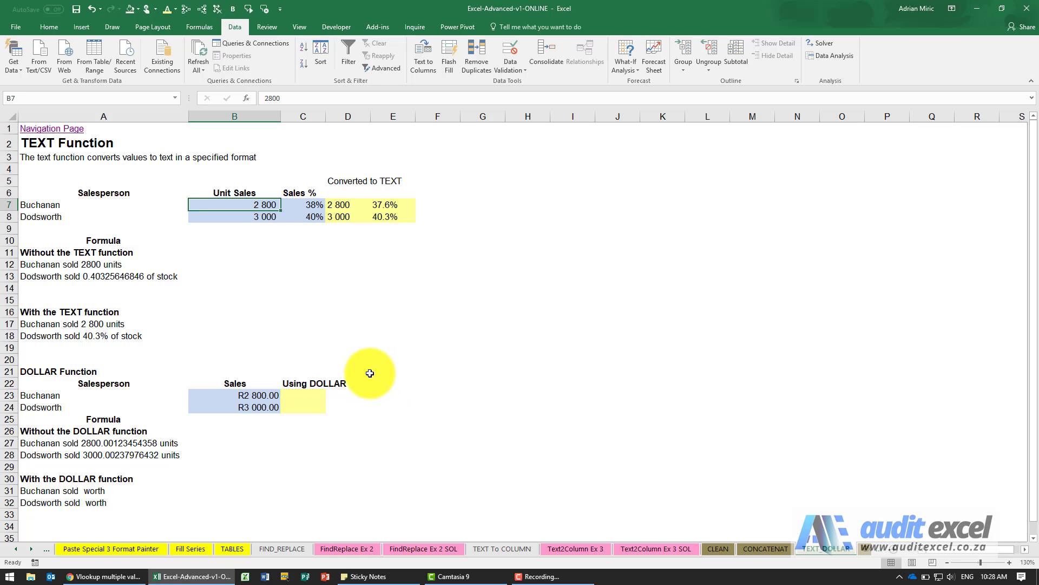
mouse_move(303, 383)
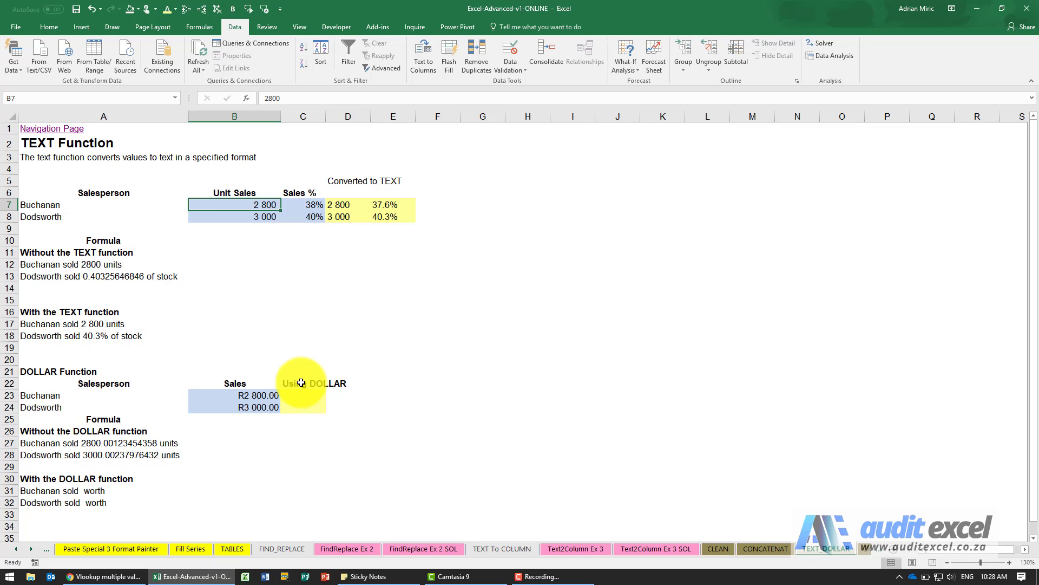
scroll("down", 3)
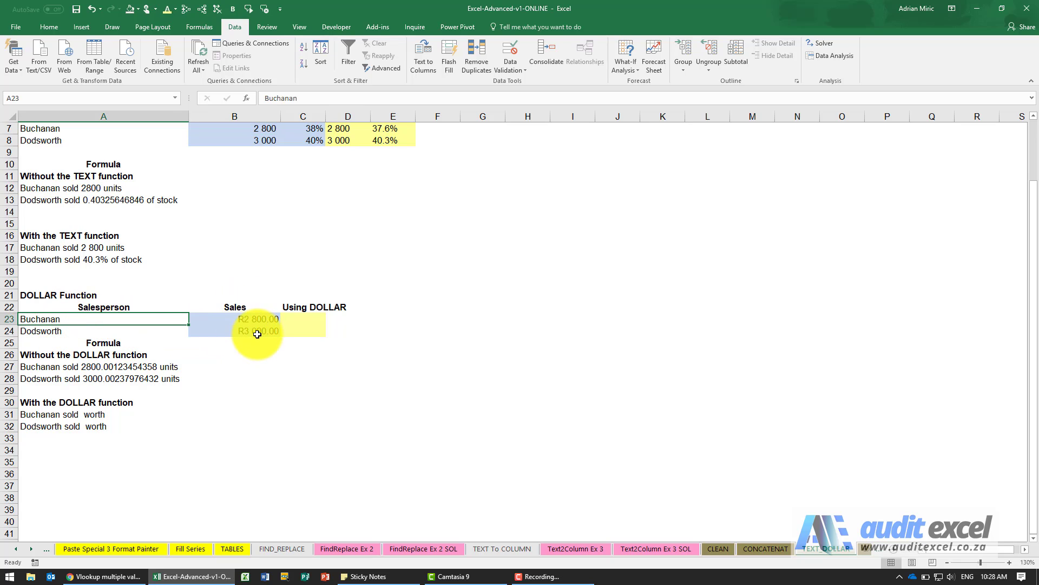
left_click(103, 367)
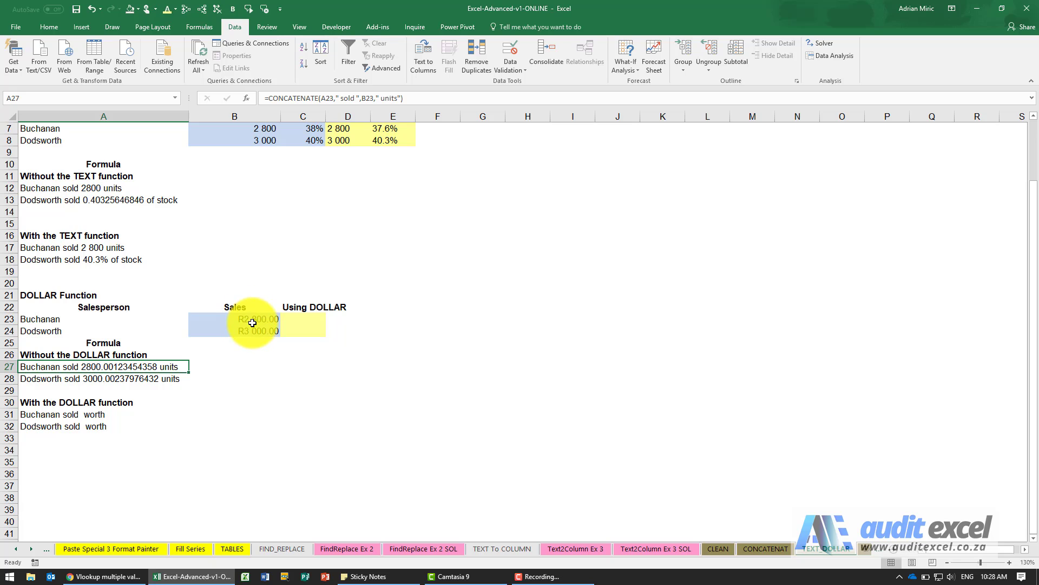
left_click(249, 318)
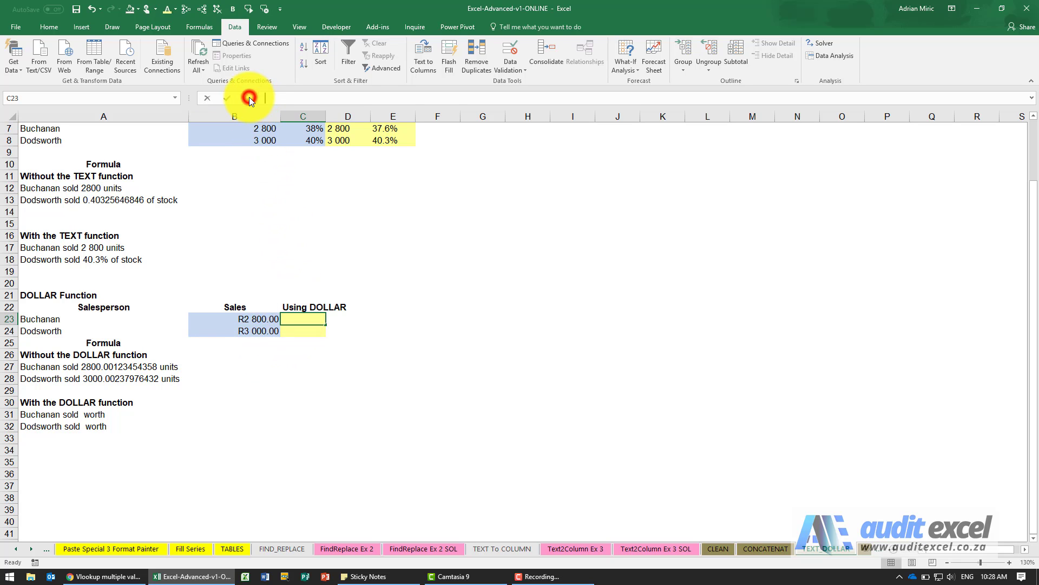
Step: Enter =DOLLAR(B23,2) in C23 so Buchanan's sales show as R2 800.00
left_click(245, 97)
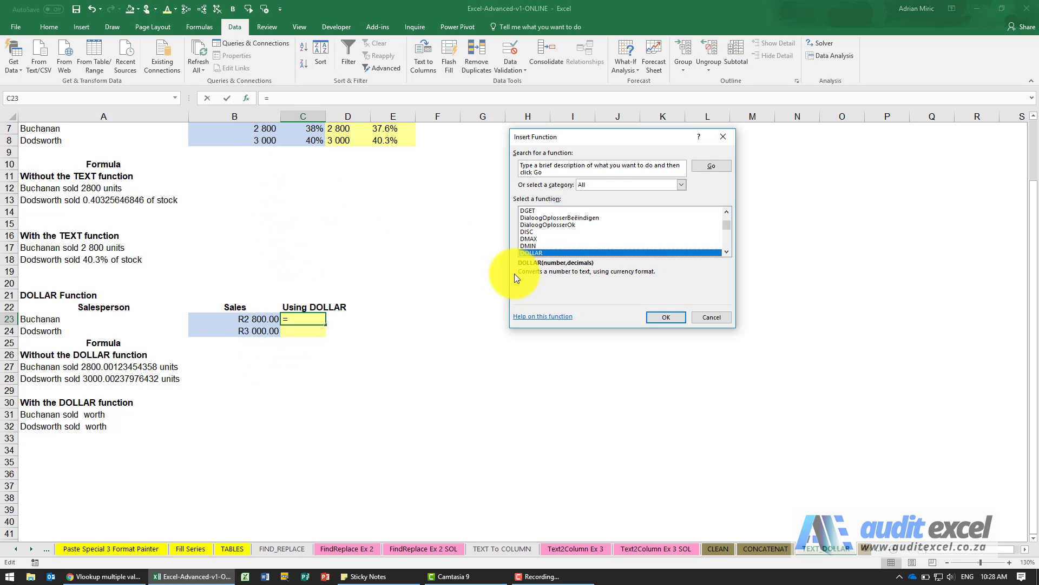
left_click(665, 317)
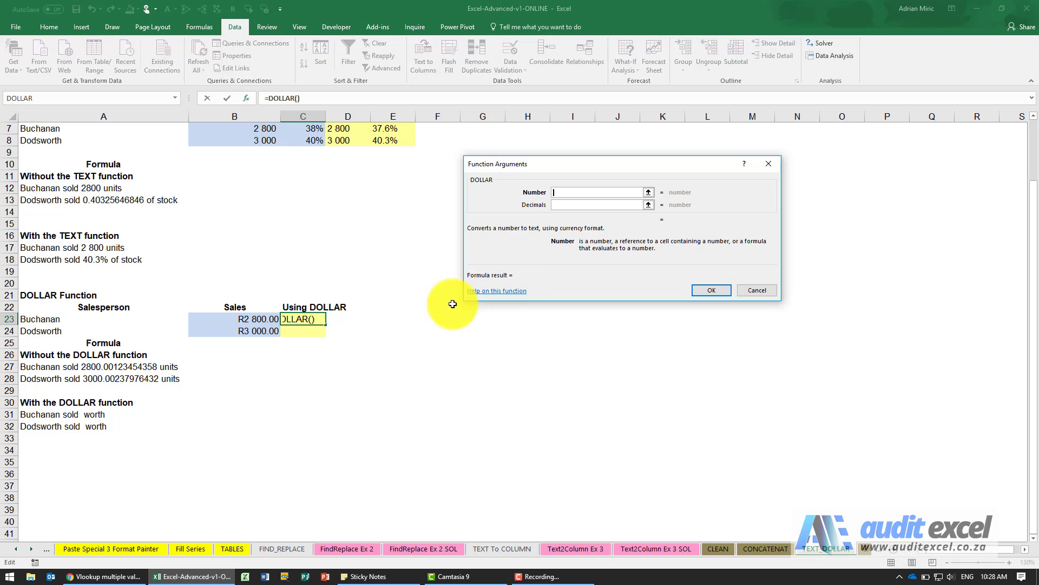
left_click(252, 318)
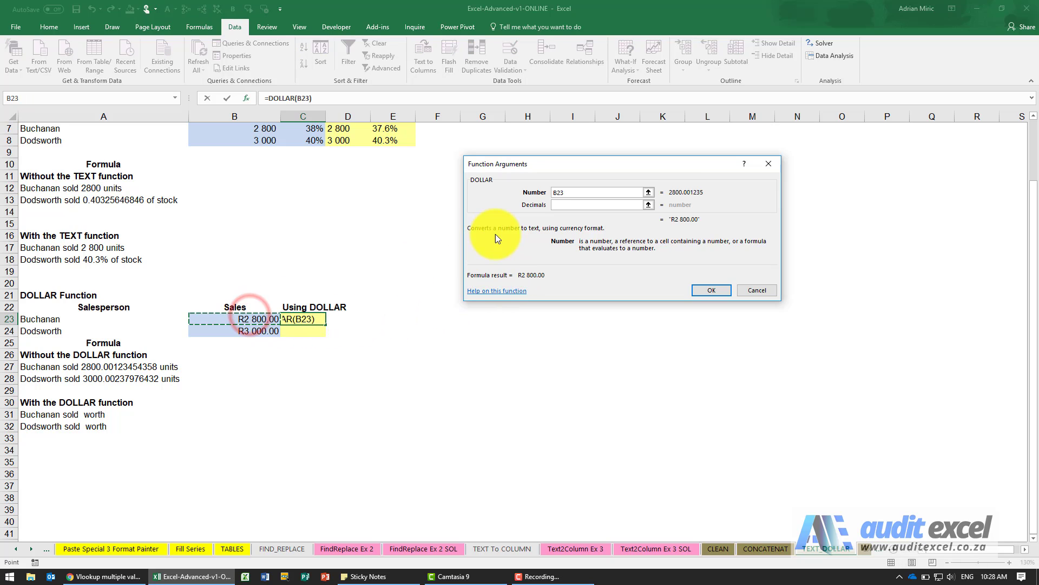
left_click(597, 205)
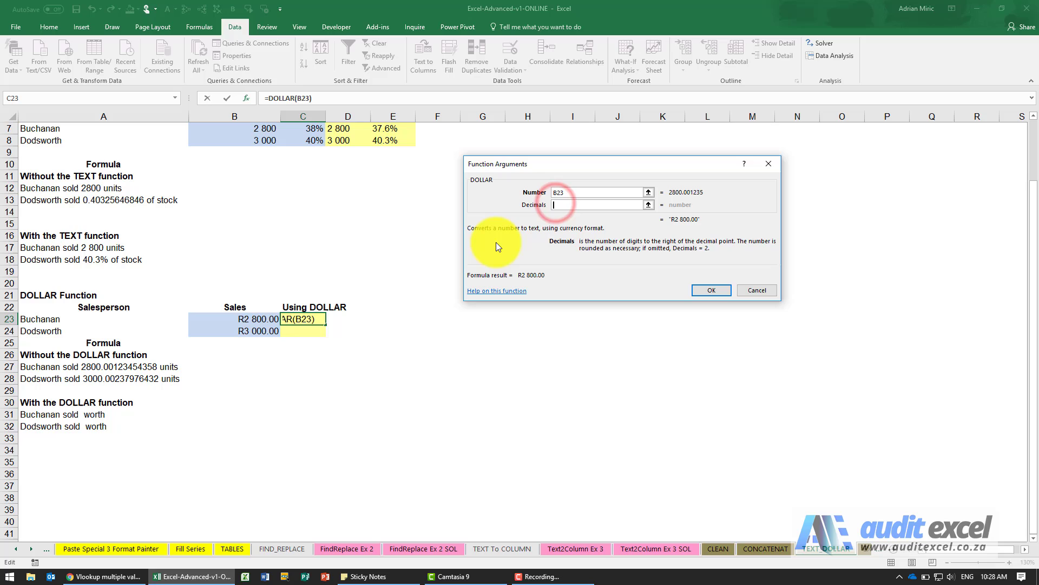
type("2")
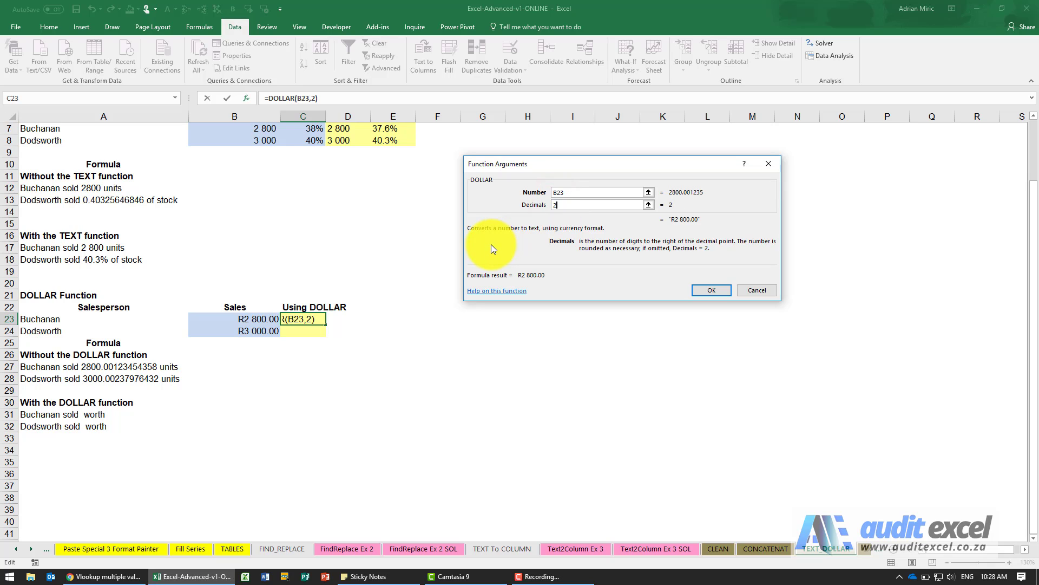
mouse_move(503, 187)
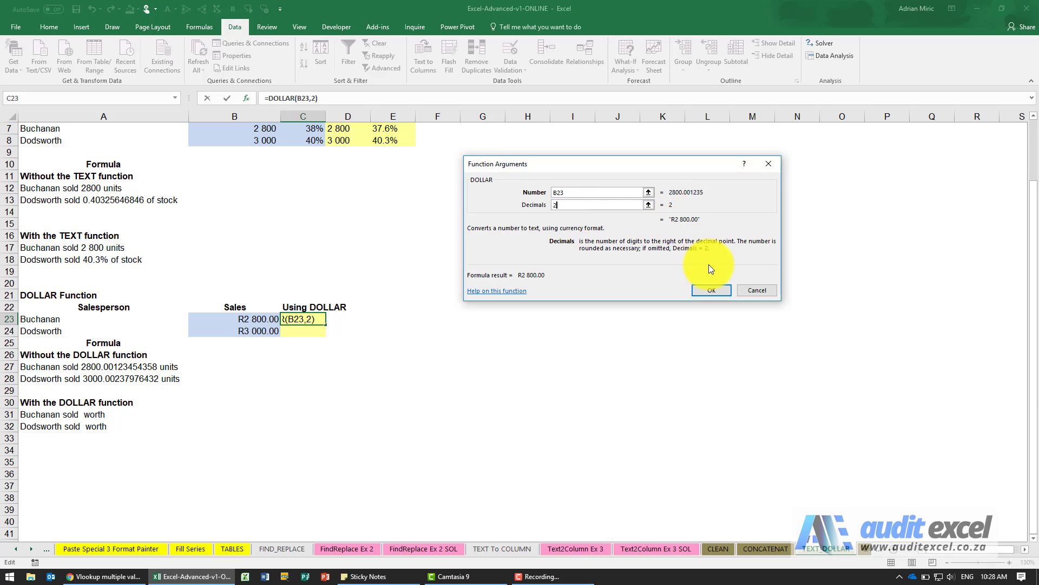
left_click(710, 290)
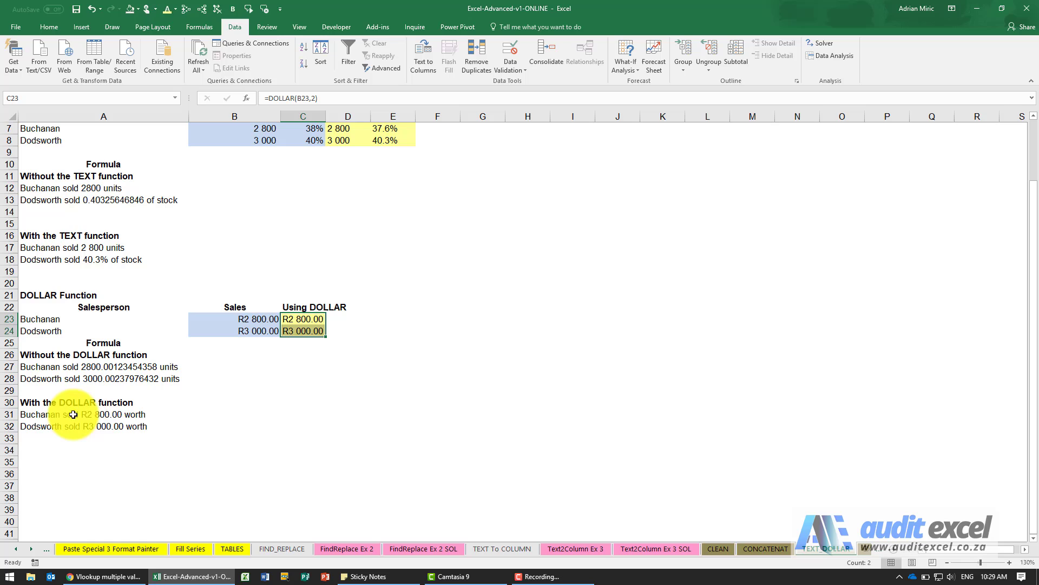
mouse_move(158, 415)
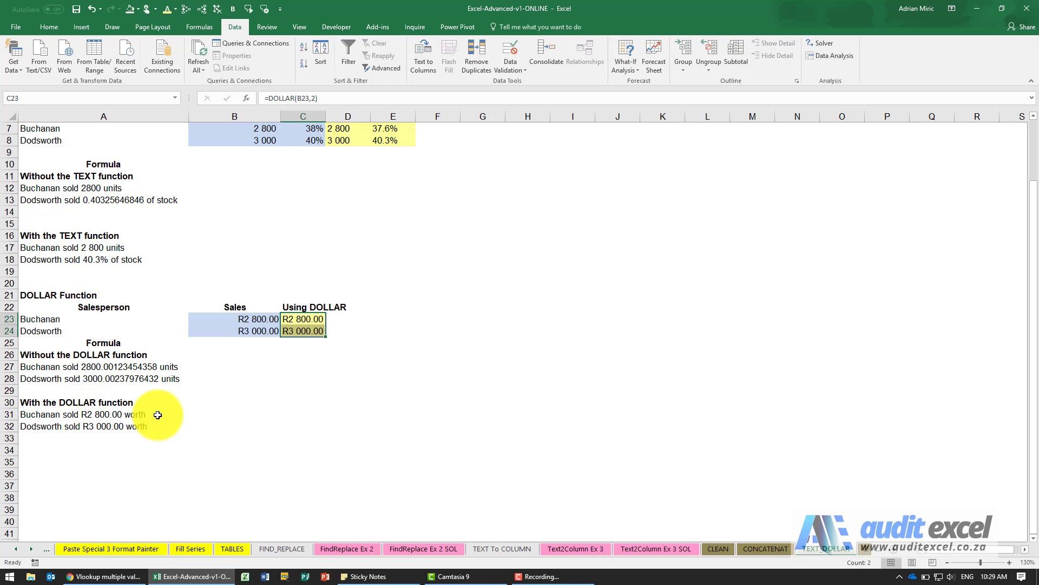